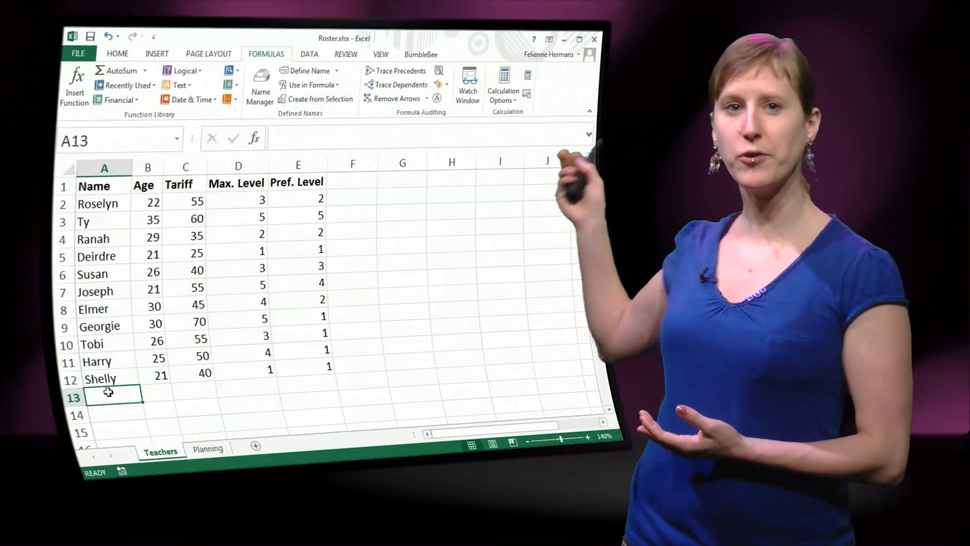
Step: Enter a test teacher 'Felienne' with level 3, check the Planning counts, then remove that test row
text(Felienne)
click(193, 393)
text(100)
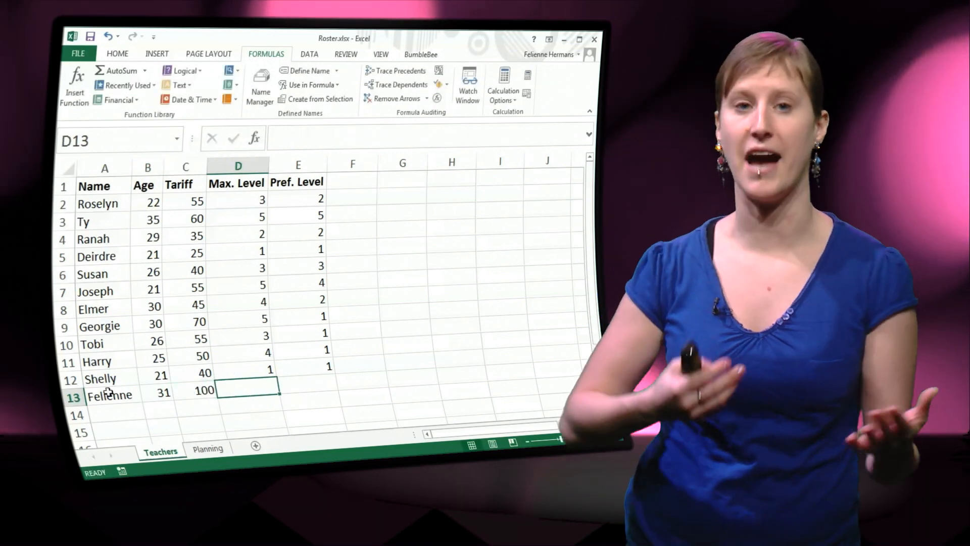
text(3)
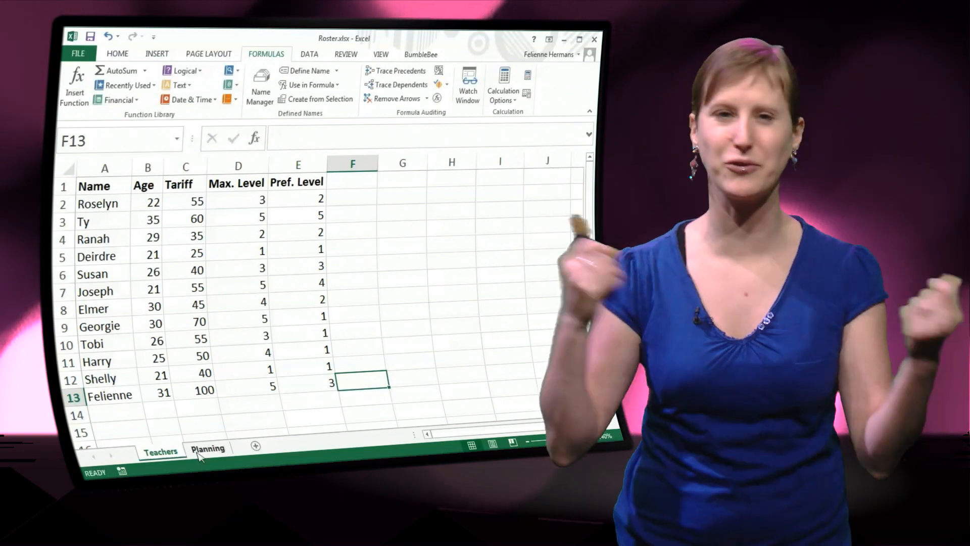
click(207, 448)
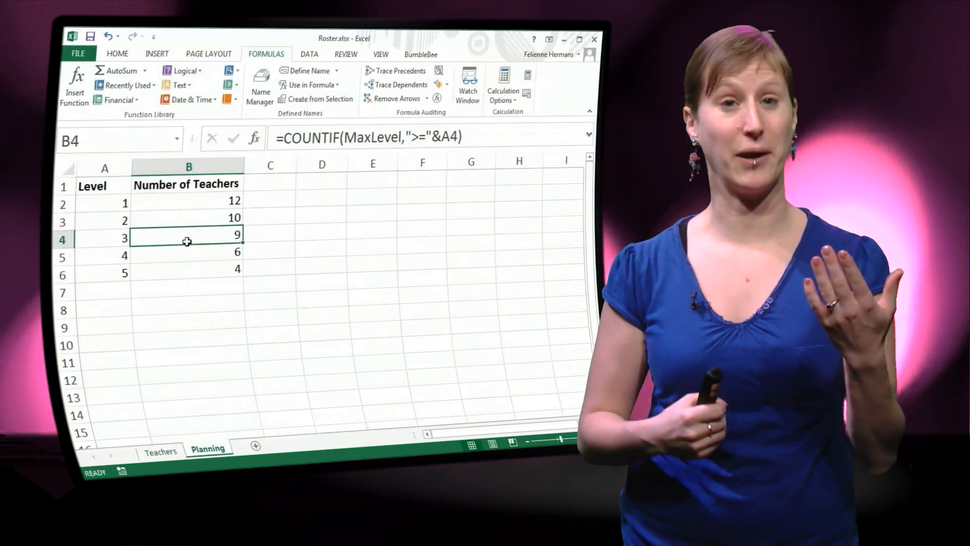
click(161, 448)
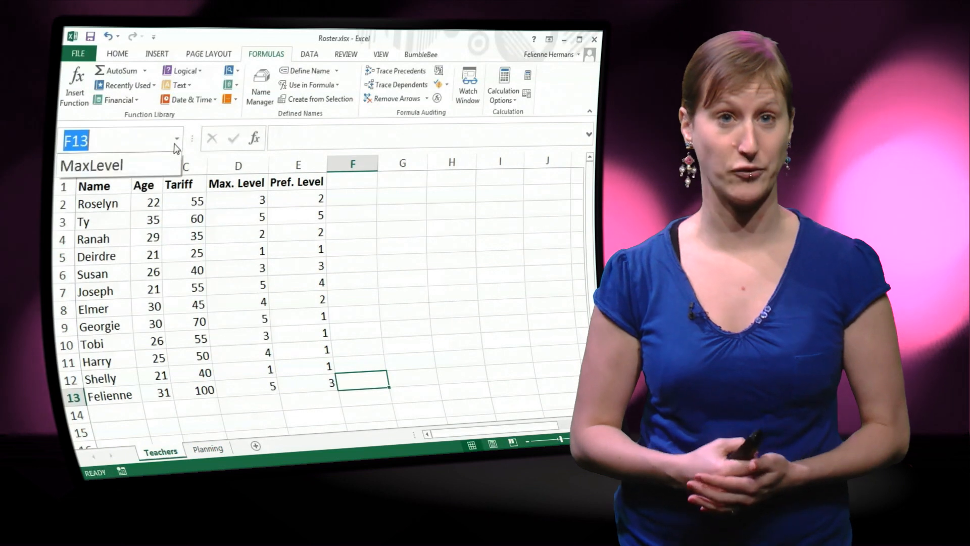
click(237, 164)
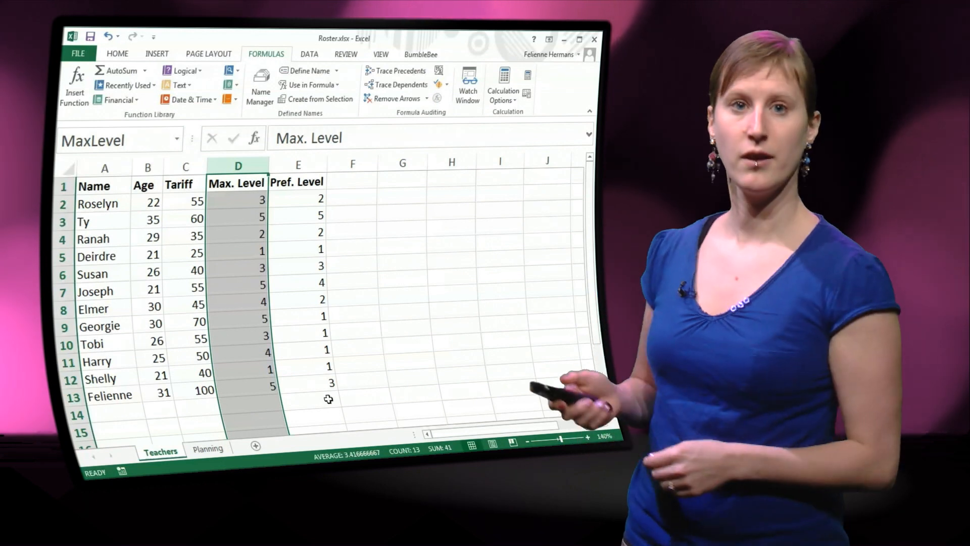
right_click(110, 395)
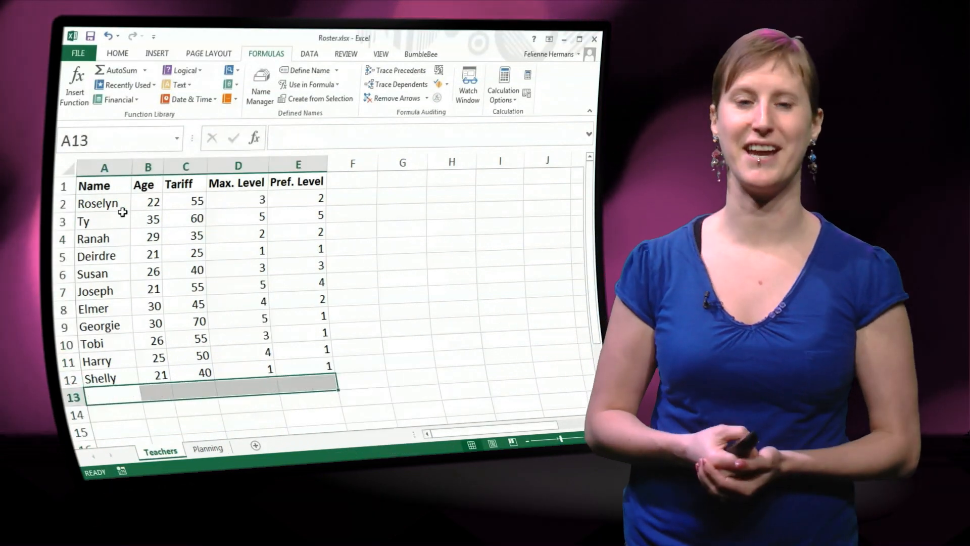
Step: Convert the teachers range A1:E12 into an Excel table with a header row
click(104, 186)
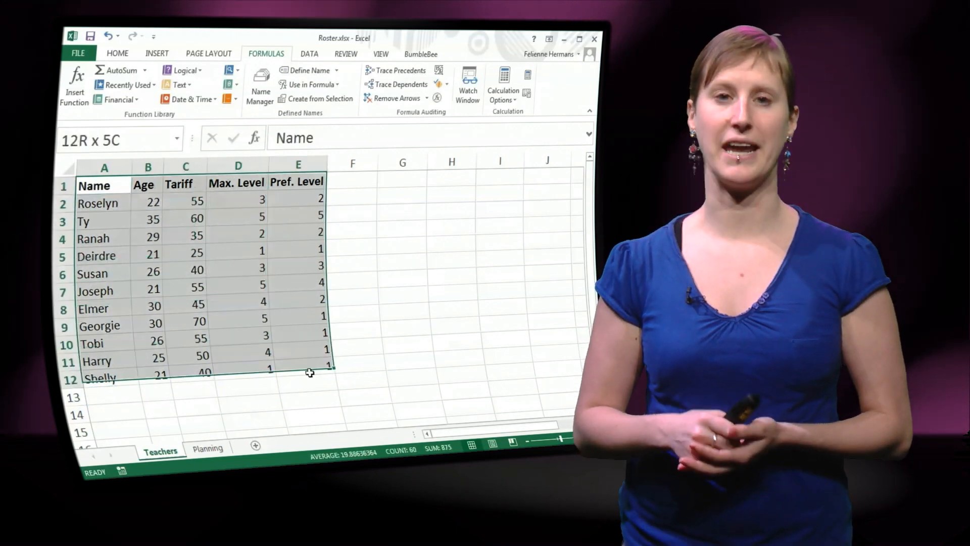
click(156, 54)
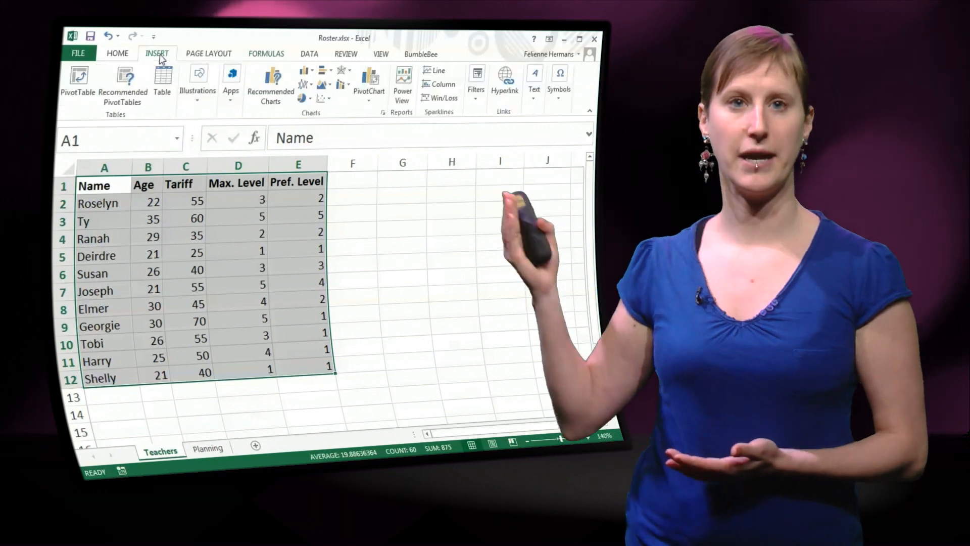
click(161, 81)
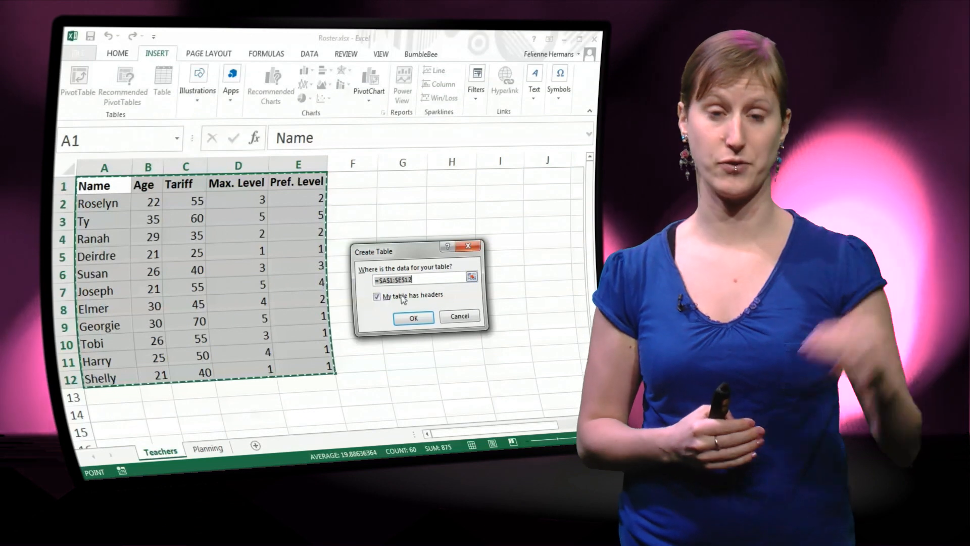
click(412, 316)
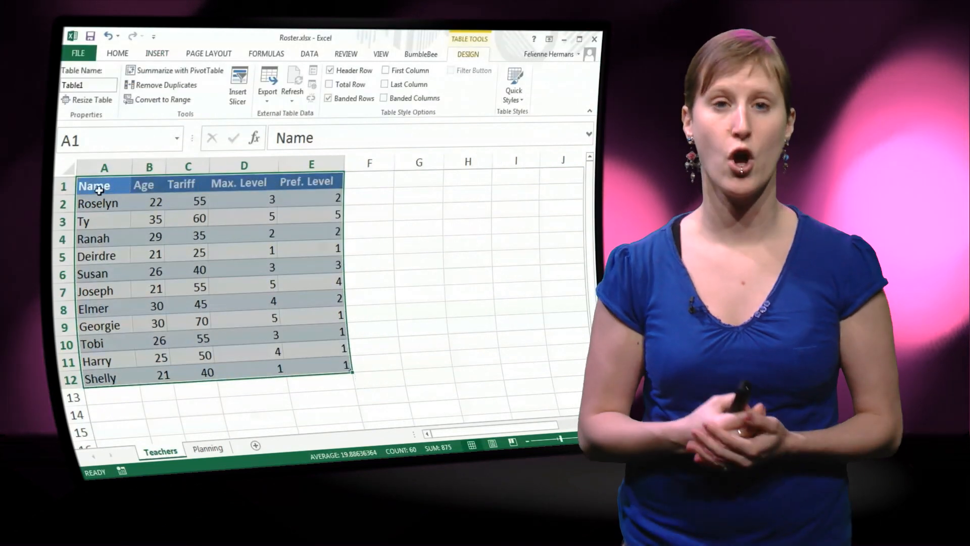
click(117, 54)
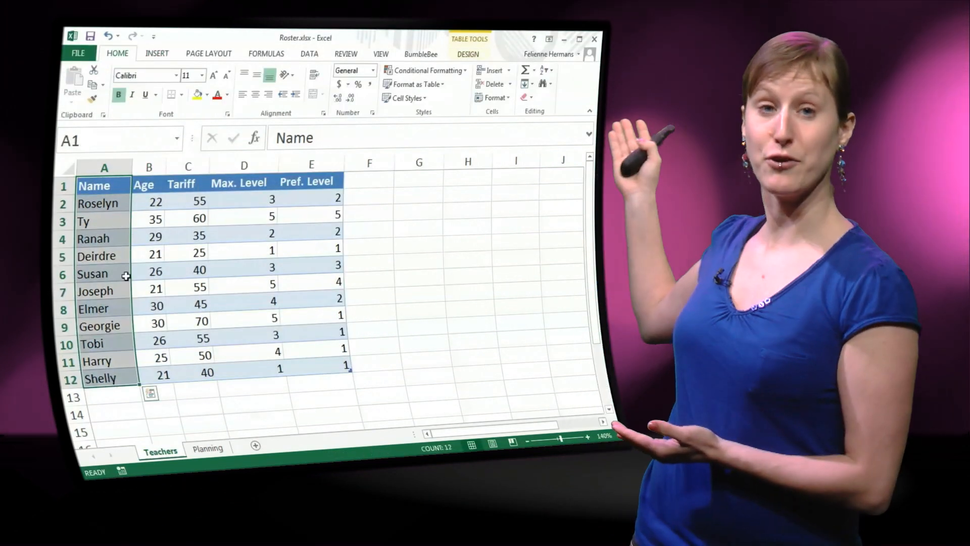
click(148, 167)
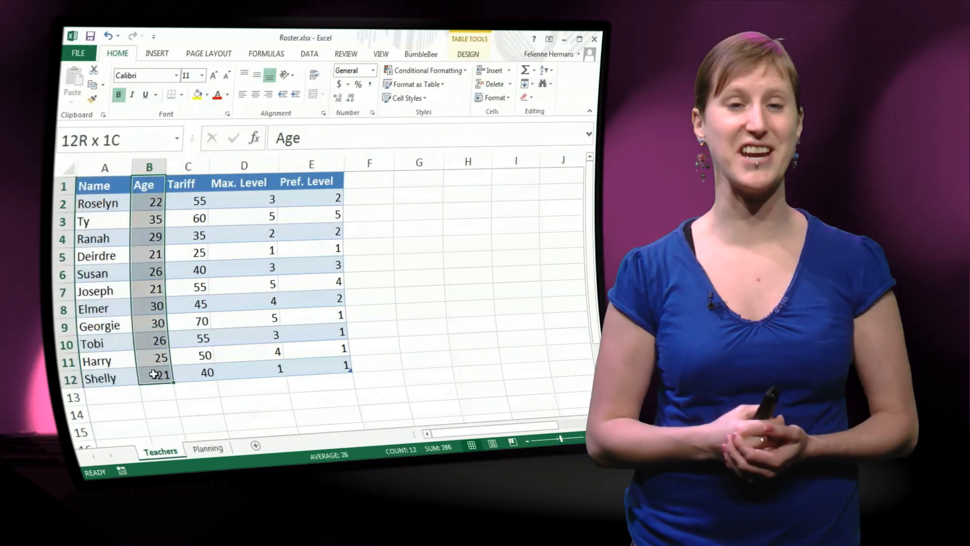
click(188, 166)
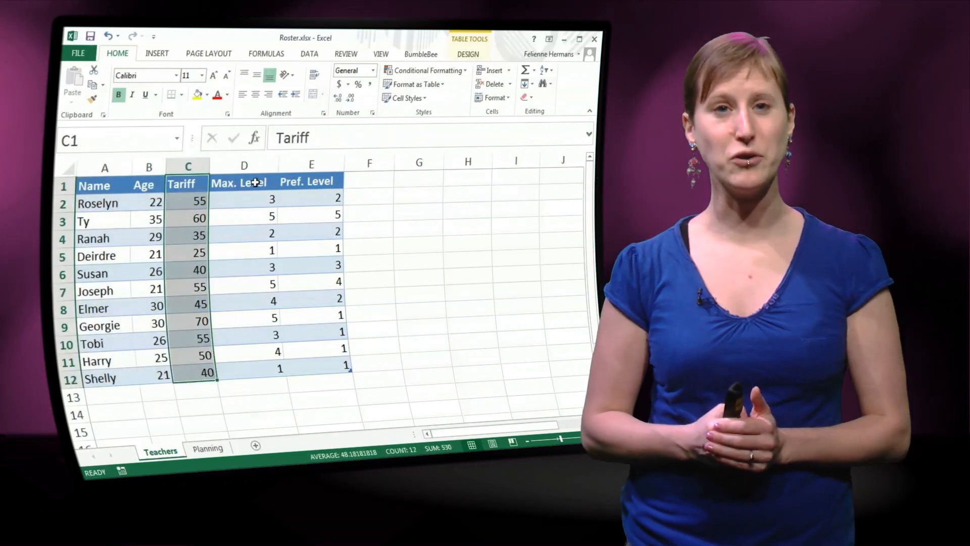
click(311, 181)
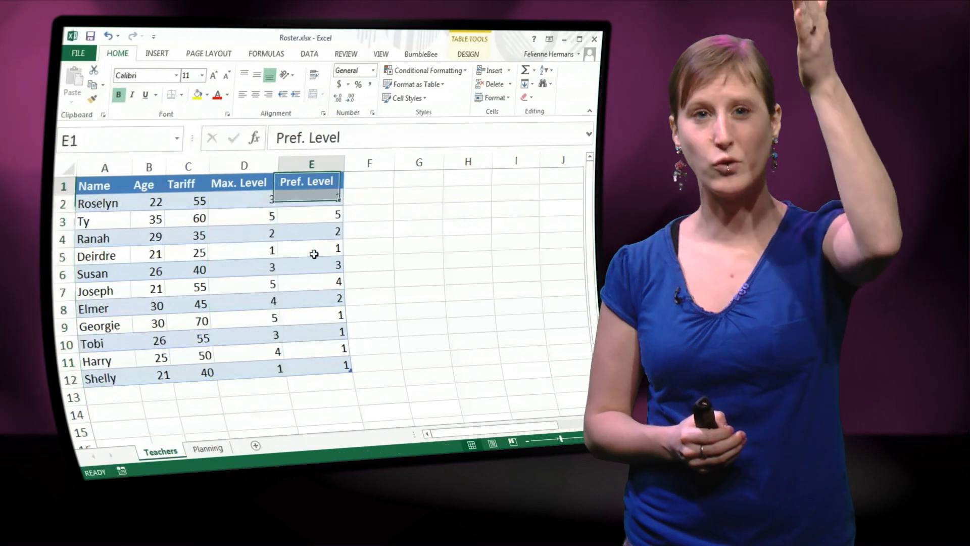
click(316, 365)
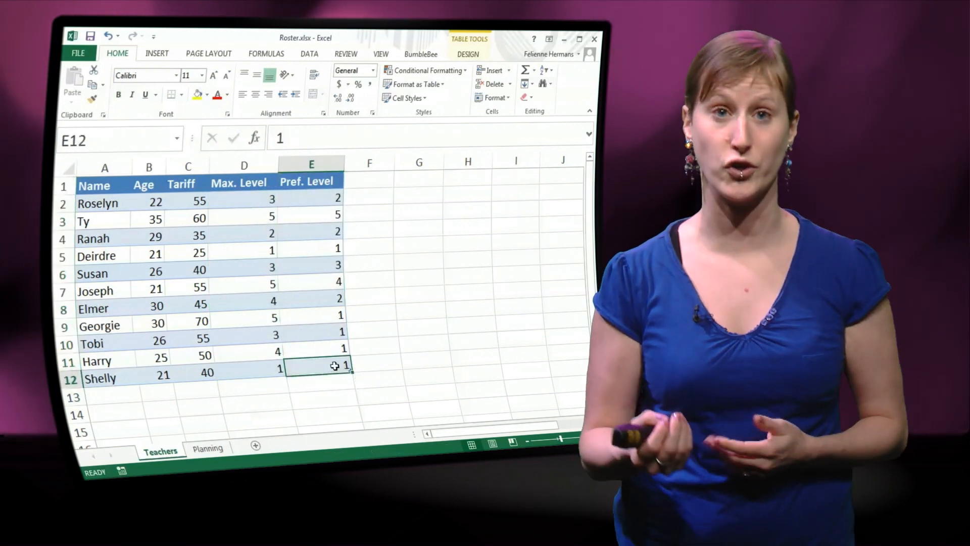
click(243, 180)
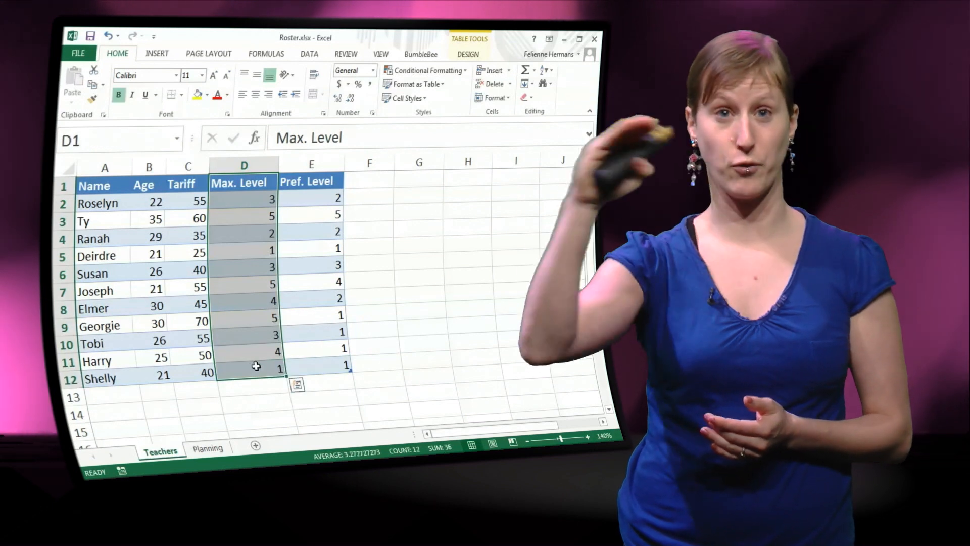
click(207, 448)
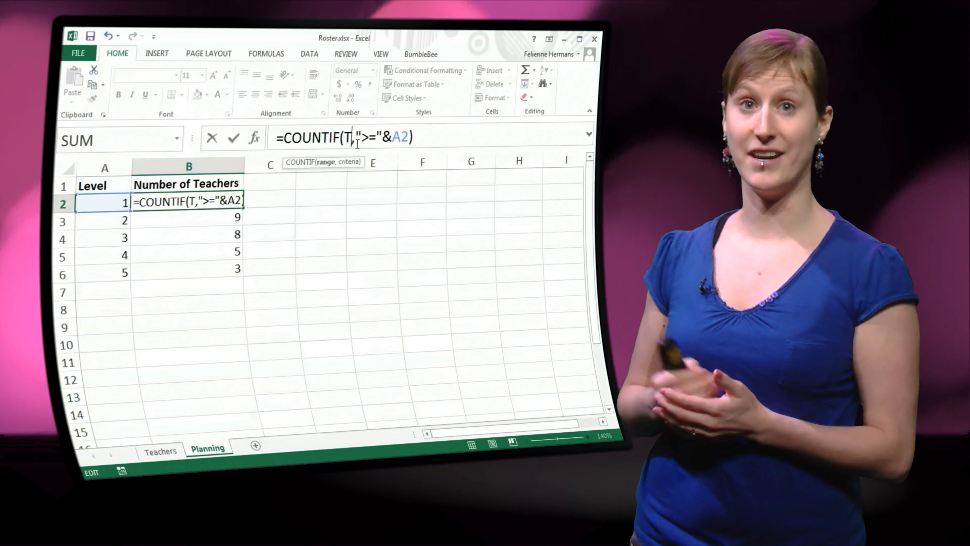
Step: Point the COUNTIF at Table1[Max. Level], select the five count results B2:B6, and go to the Teachers sheet
text(able1)
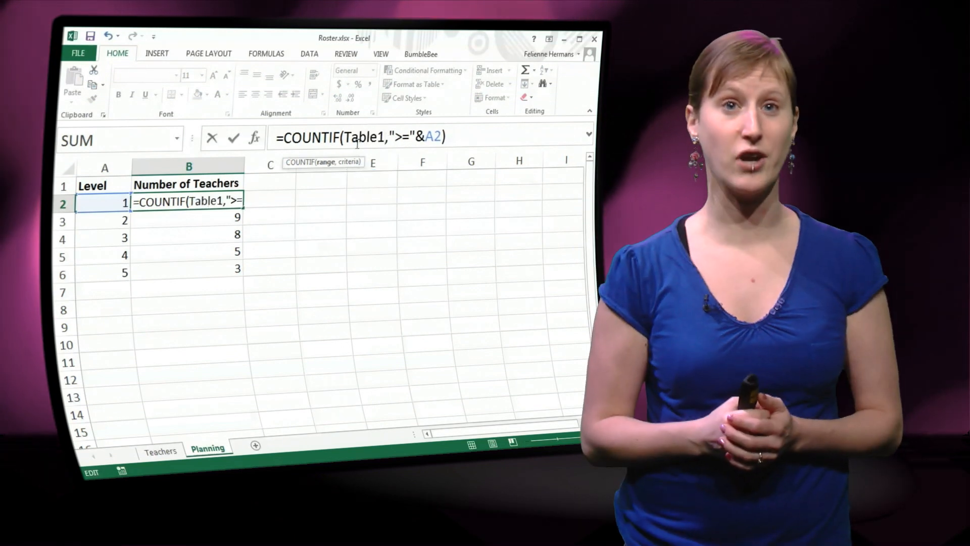
text([)
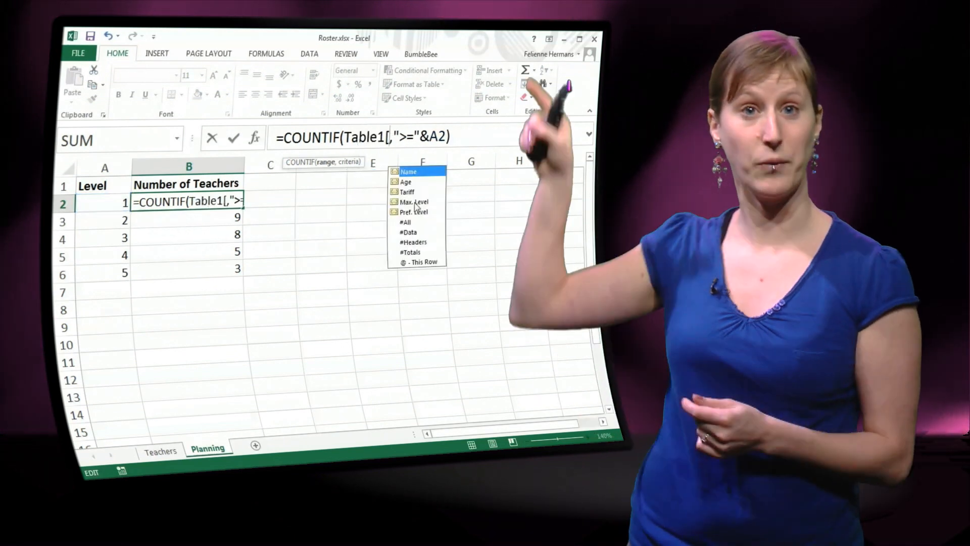
key(Return)
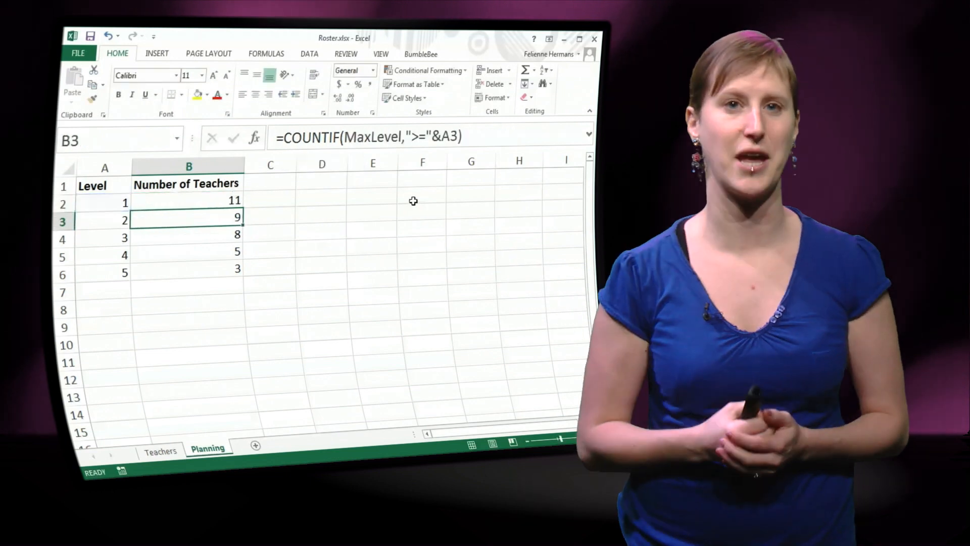
drag(188, 199, 188, 267)
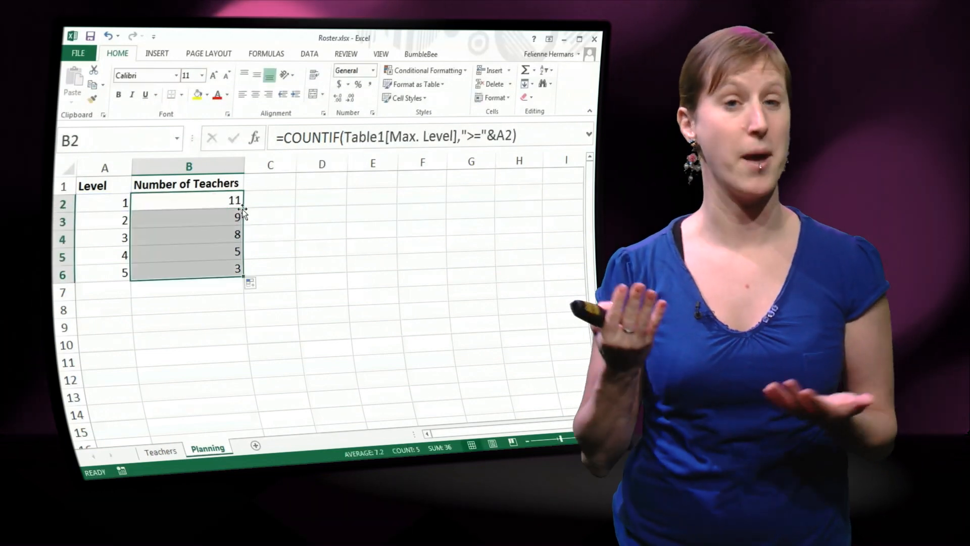
click(161, 448)
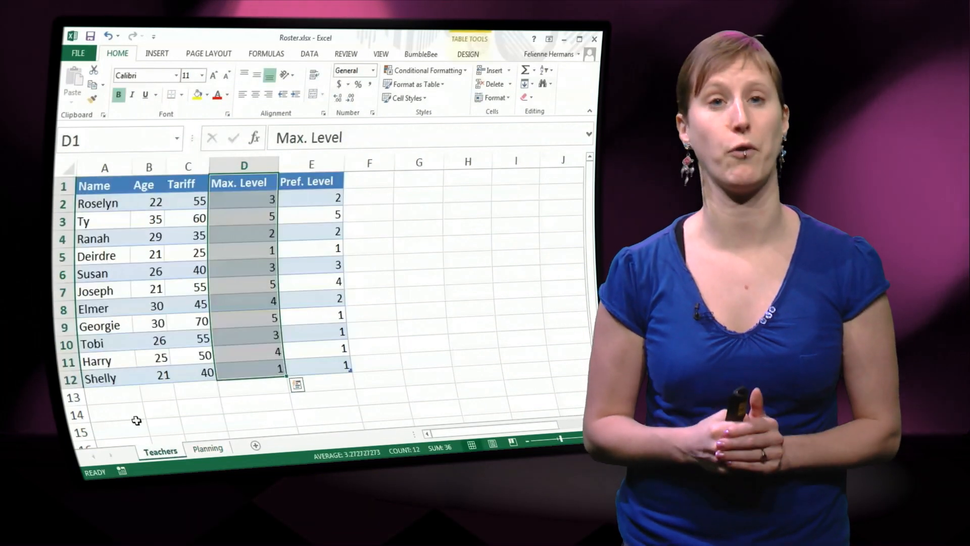
Step: Add a twelfth teacher row (name, 31, 100, 5, 3) to the table and check the Planning counts update to 12, 10, 9, 6, 4
text(Felienne)
click(198, 397)
text(100)
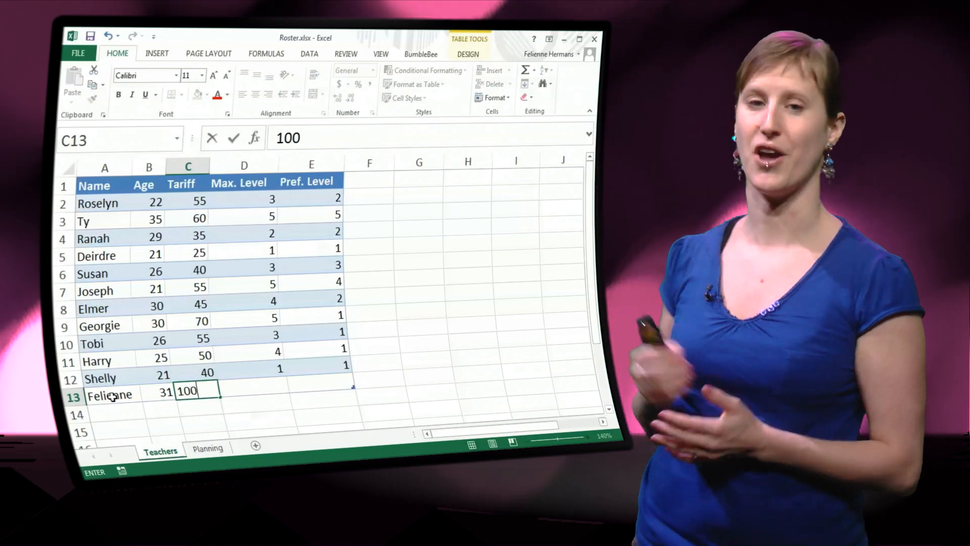
mouse_move(376, 393)
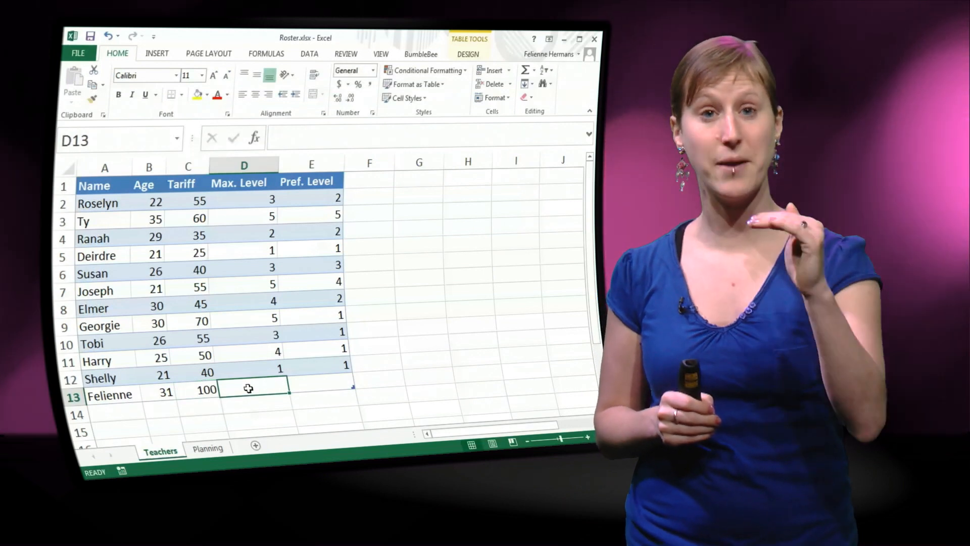
text(5)
click(321, 384)
text(3)
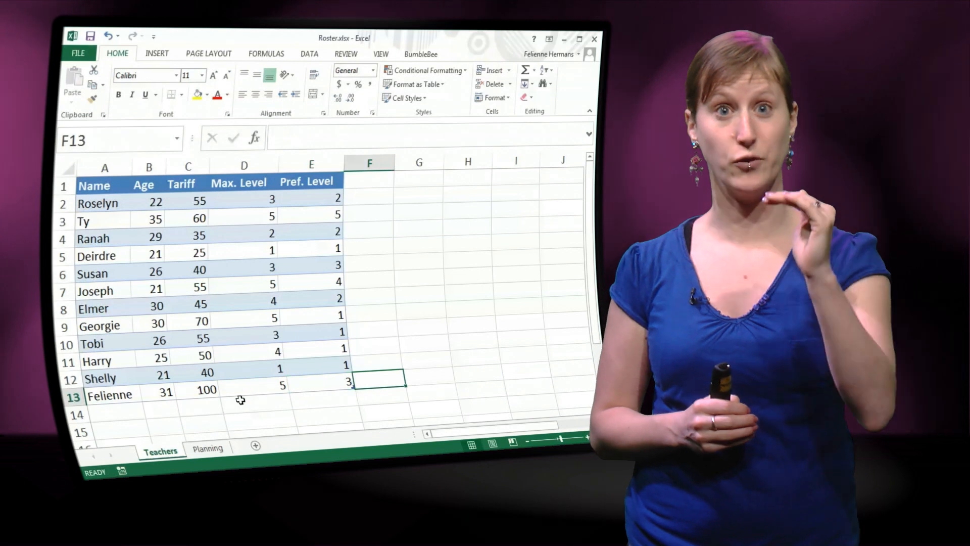
click(207, 448)
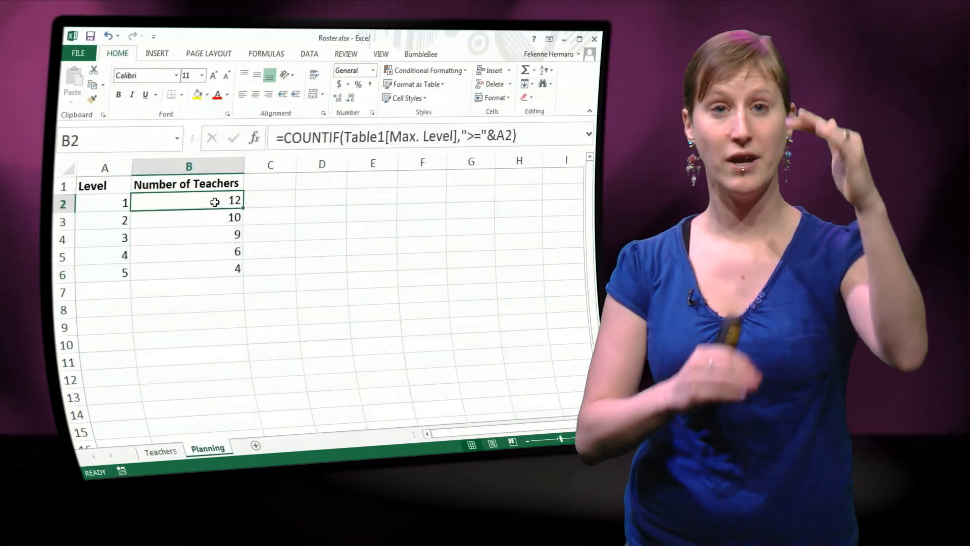
click(160, 448)
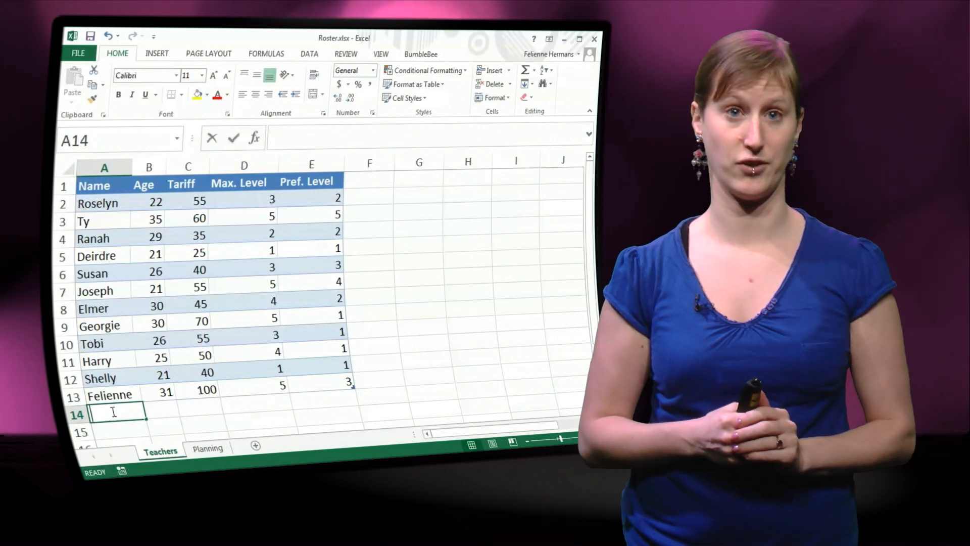
text(Chuck)
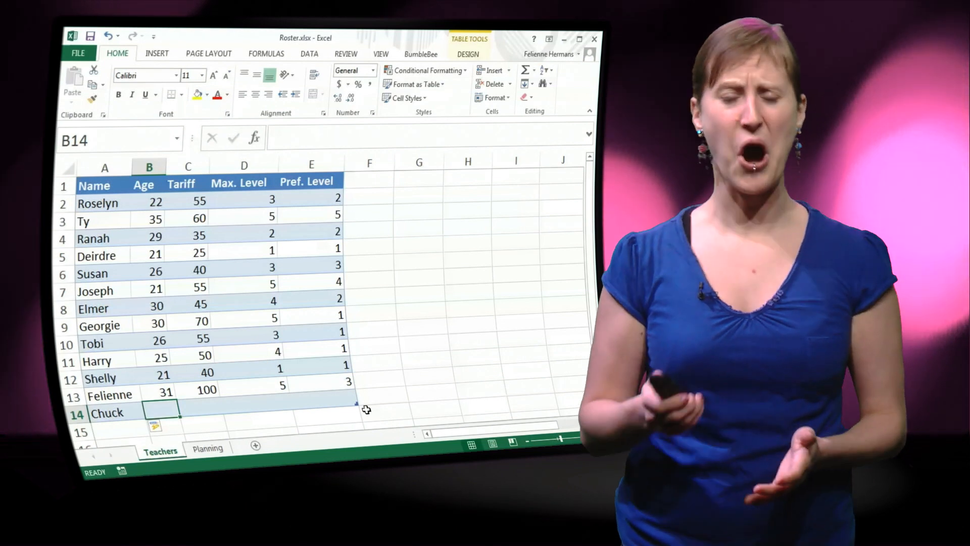
click(208, 447)
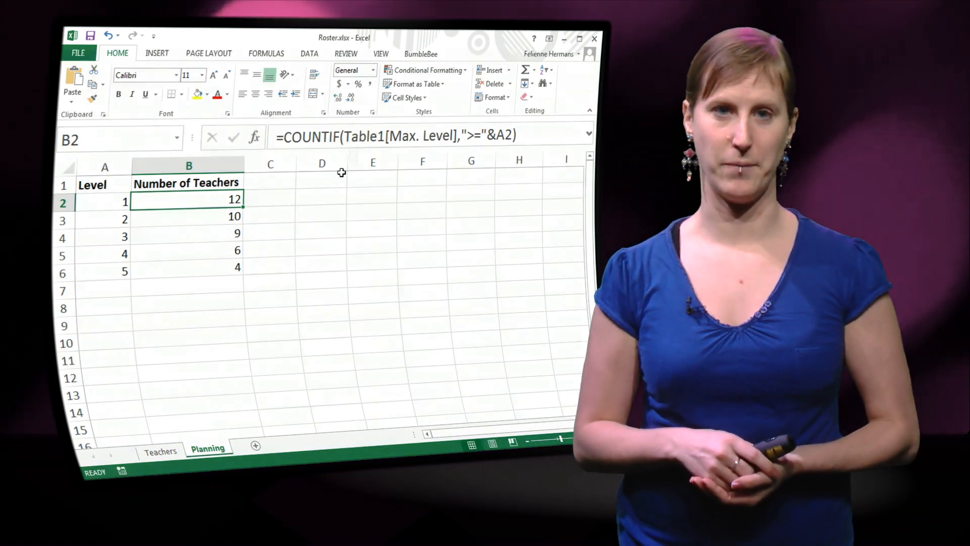
Step: Name the table 'Teachers' and verify the Planning formulas now reference Teachers[Max. Level]
click(161, 450)
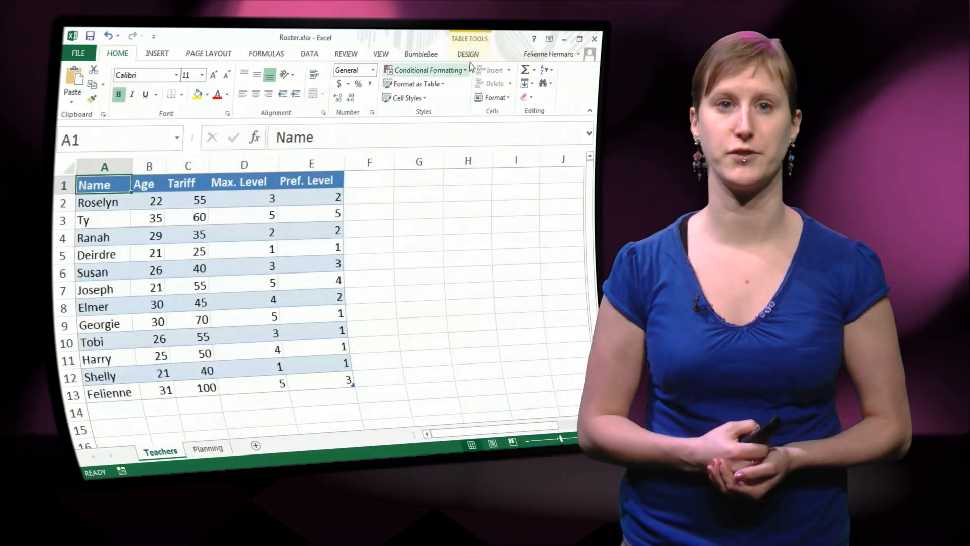
click(467, 54)
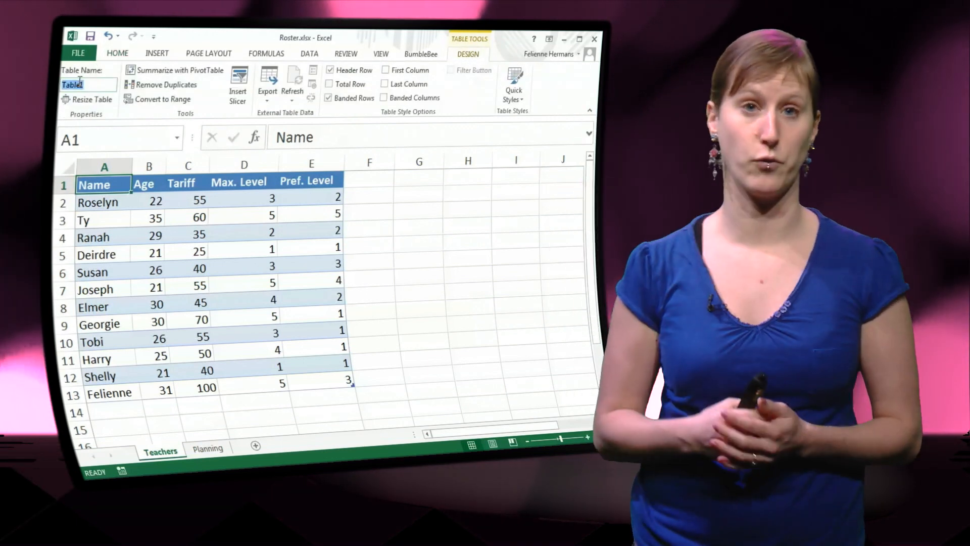
text(Teachers)
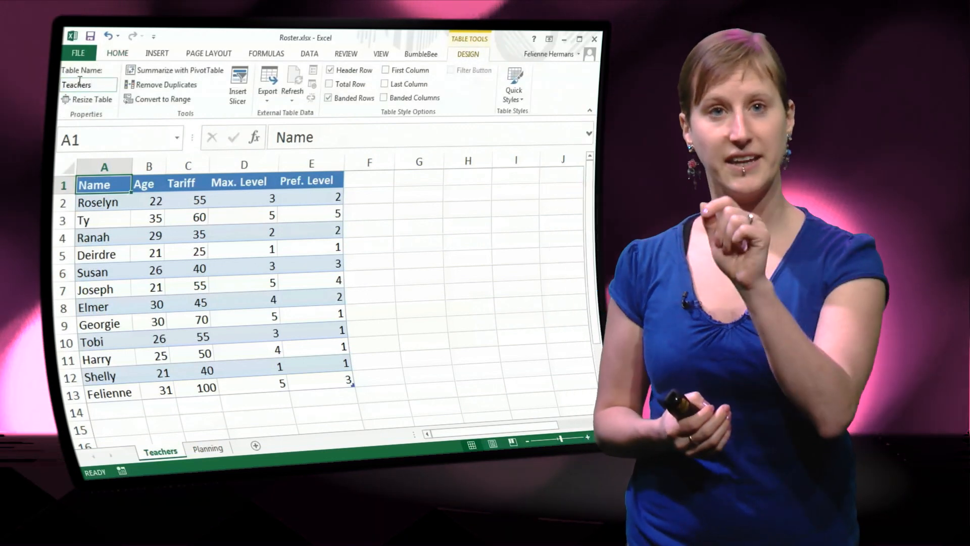
click(208, 448)
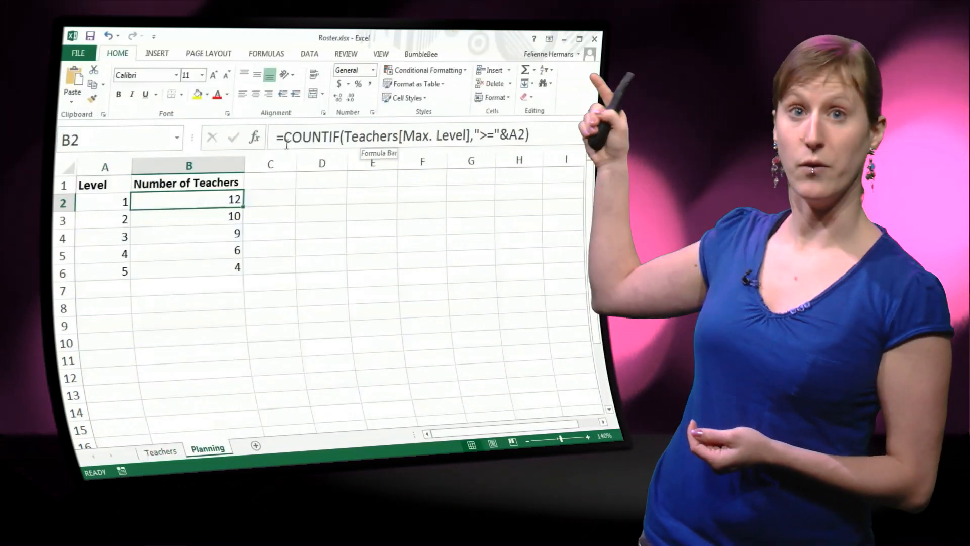
click(160, 450)
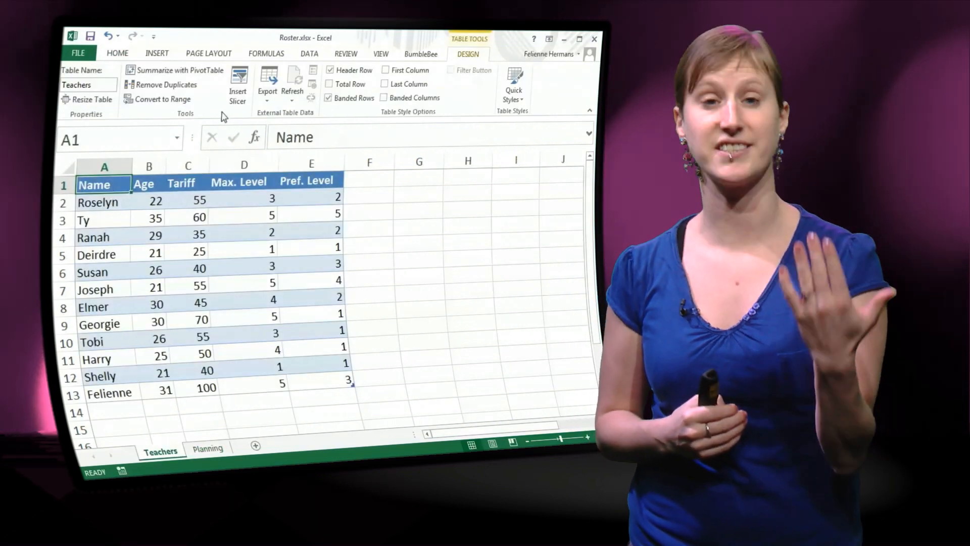
Step: Insert a slicer on the Tariff field beside the Teachers table
click(238, 84)
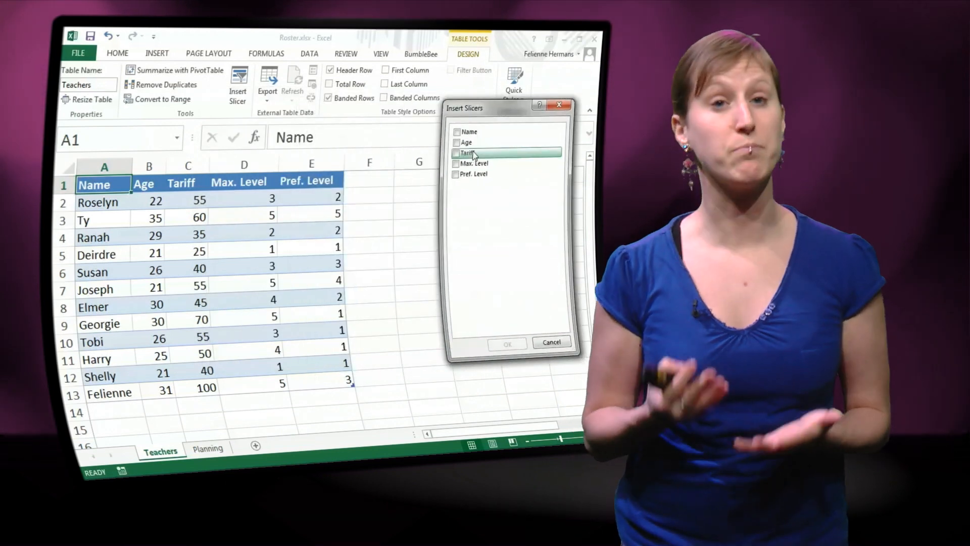
click(550, 342)
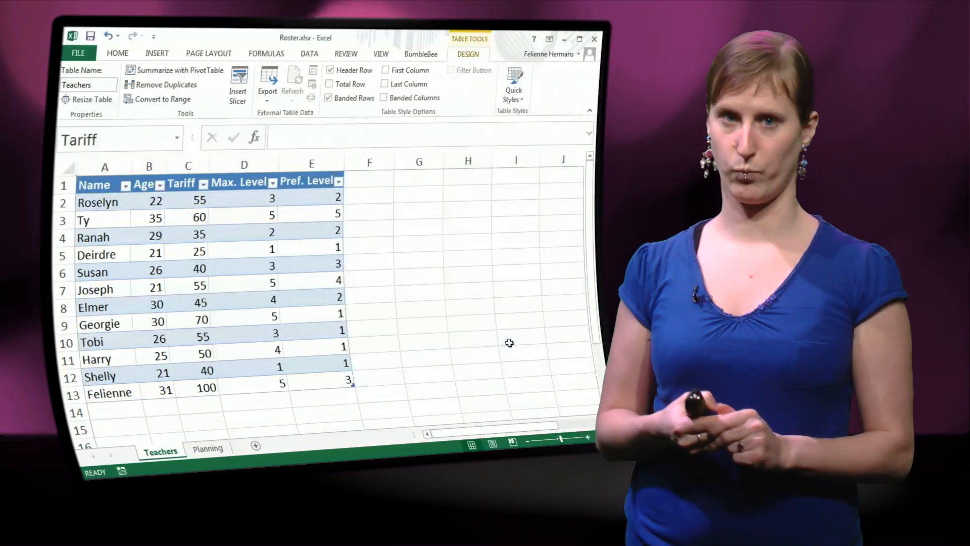
click(238, 84)
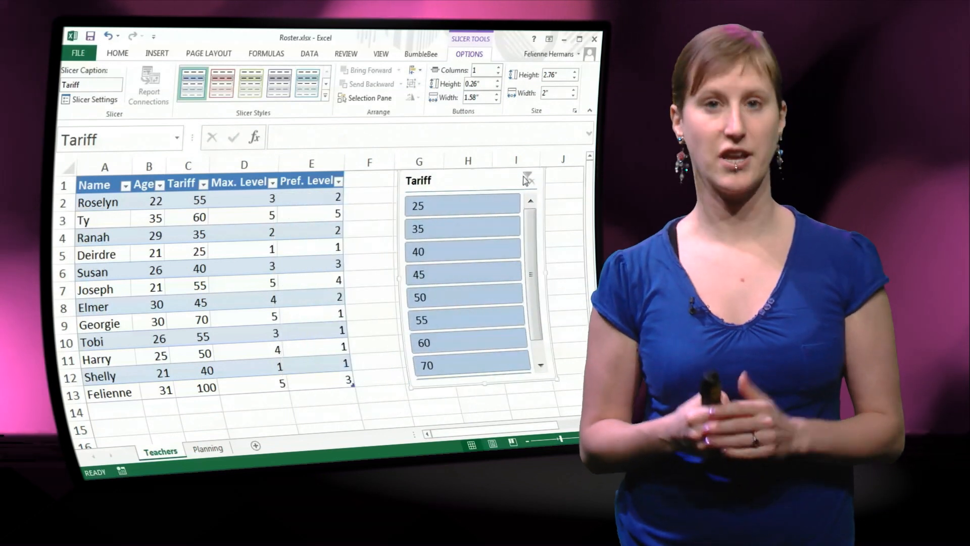
Step: Filter the table to tariff 35, add more tariffs, then clear the filter to show all twelve teachers
click(461, 205)
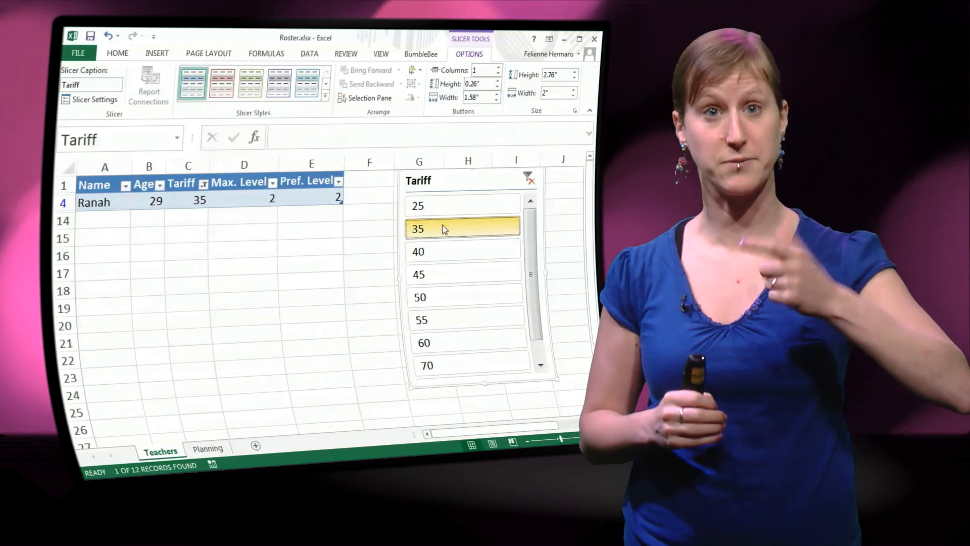
click(446, 274)
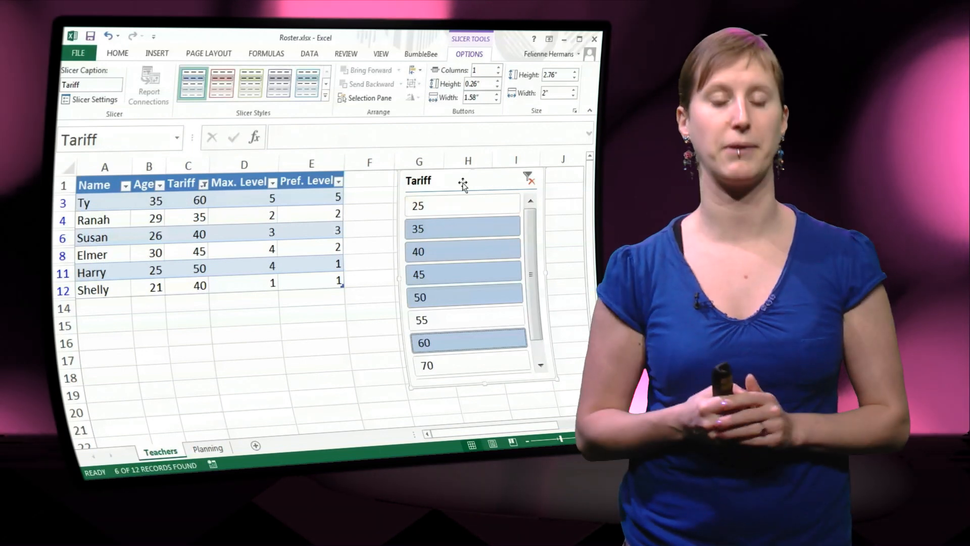
click(528, 177)
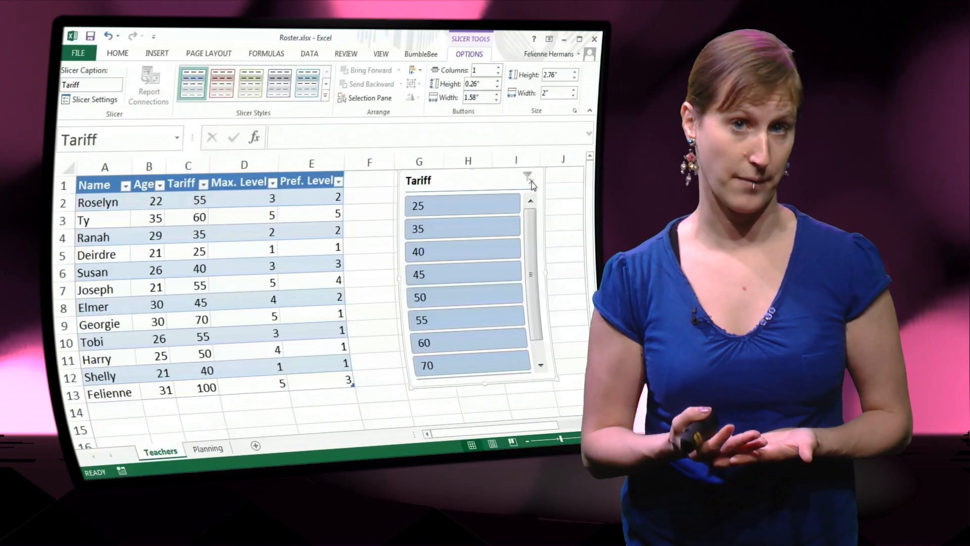